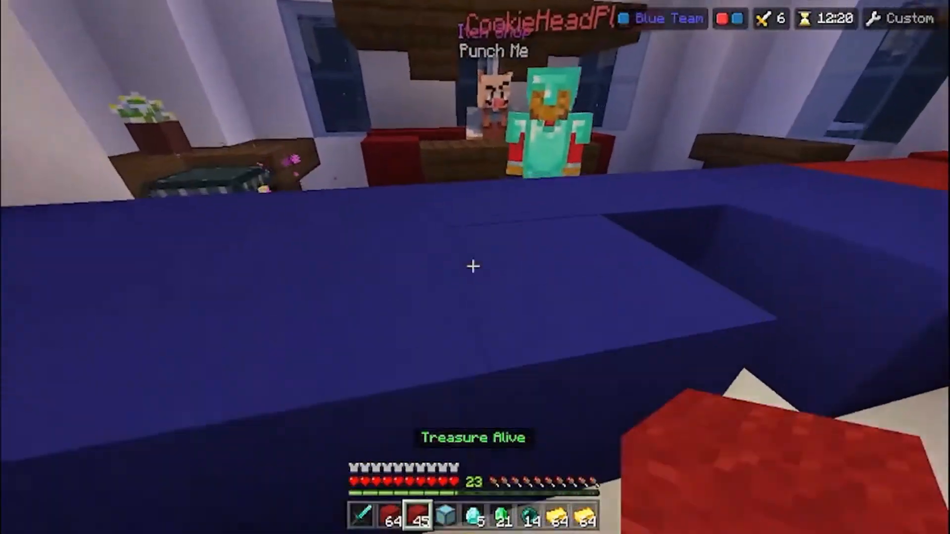
# Review the inventory with all armor slots emptied, then resume the match.
pyautogui.press('e')
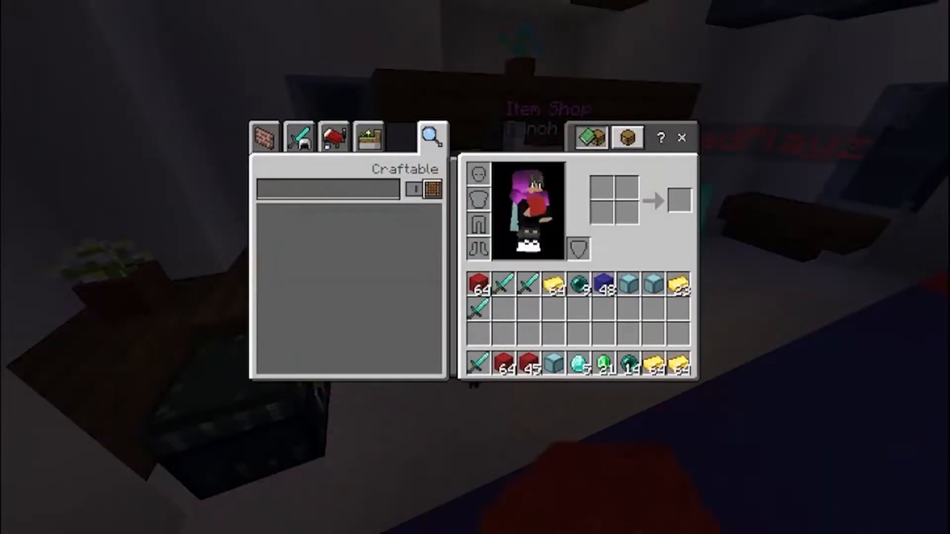
pyautogui.press('Escape')
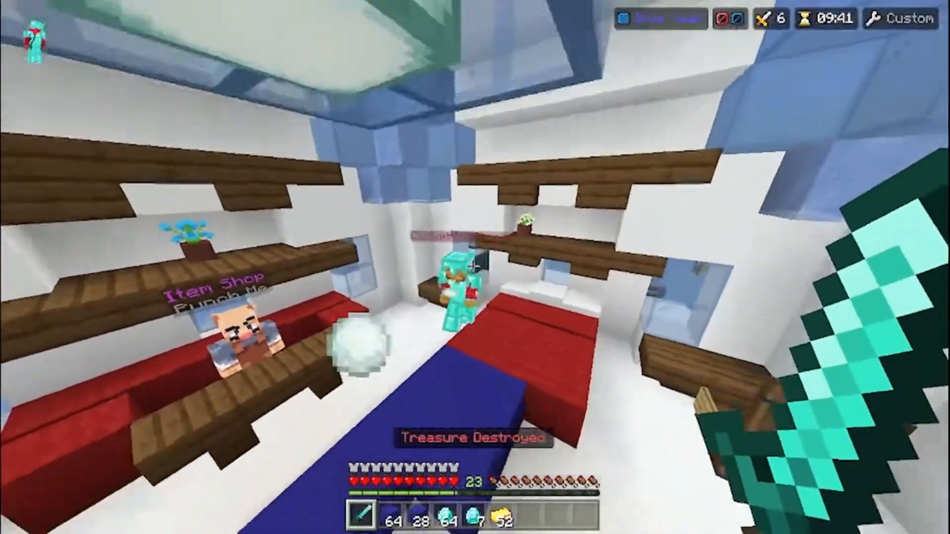
pyautogui.moveTo(470, 267)
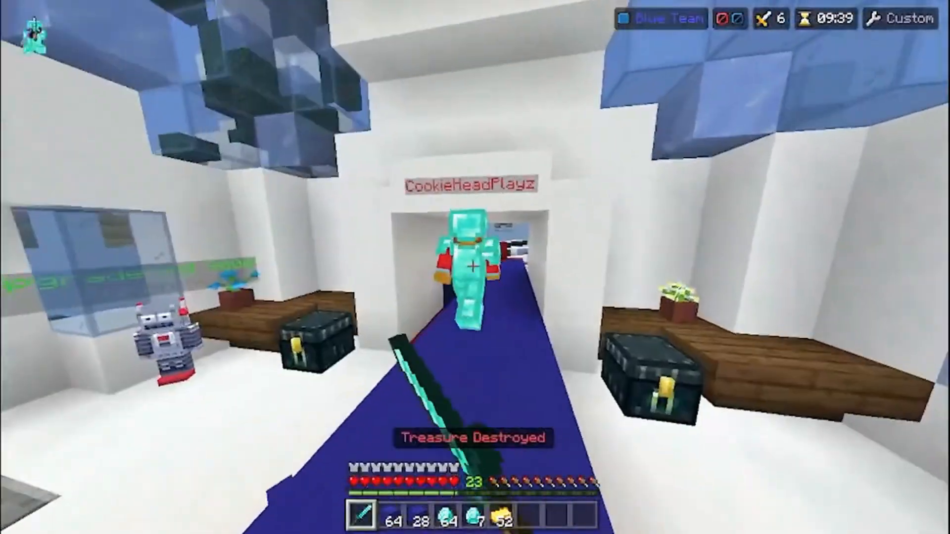